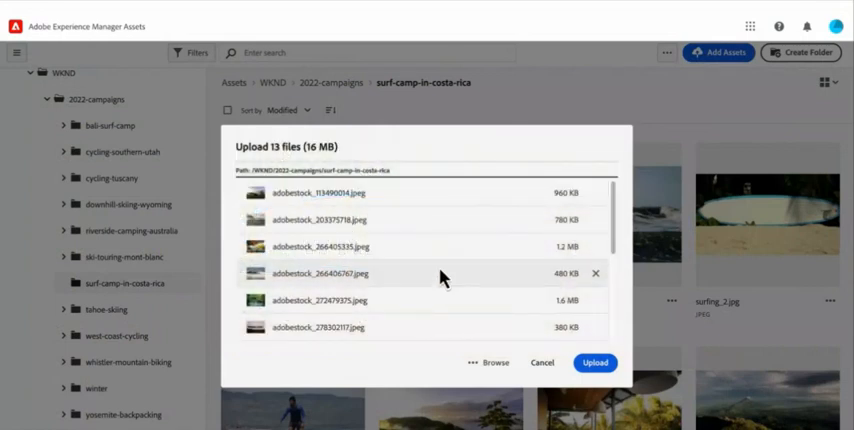
Step: Upload the 13 selected image files into the surf-camp-in-costa-rica folder
click(594, 362)
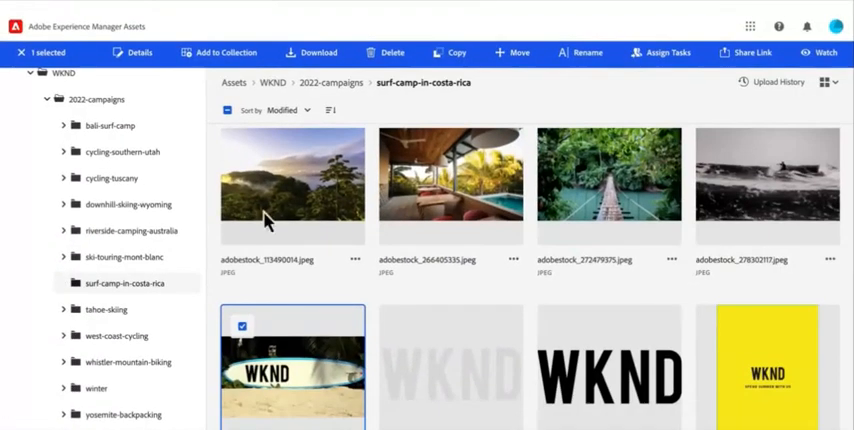
Step: View surfing_2.psd's advanced metadata including camera make, model and GPS fields
double_click(292, 370)
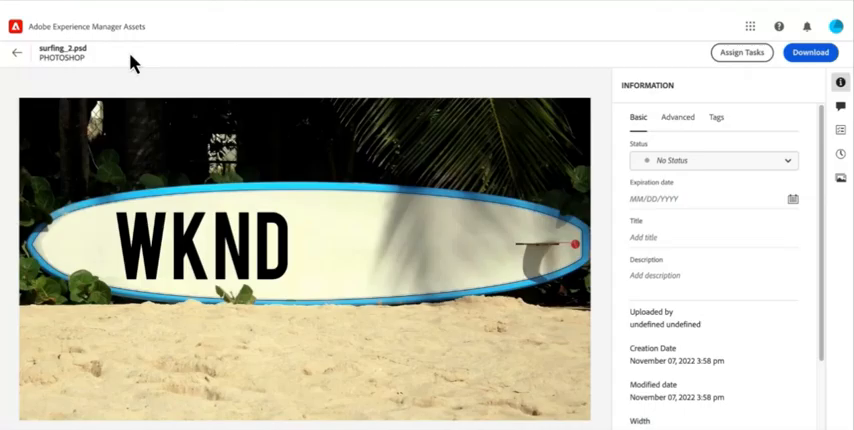
click(676, 118)
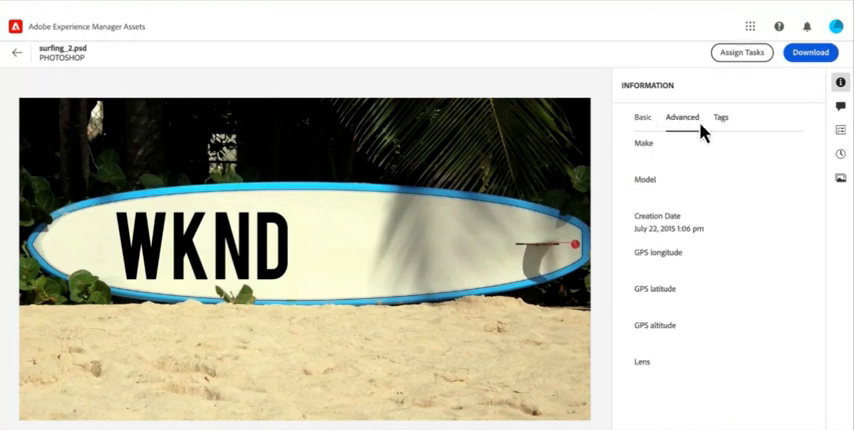
click(720, 118)
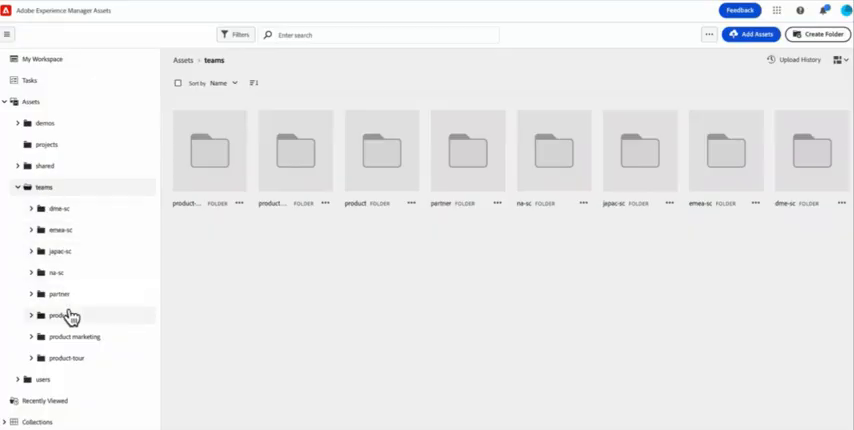
Step: Open the WKND Campaigns folder under teams > product marketing
click(90, 346)
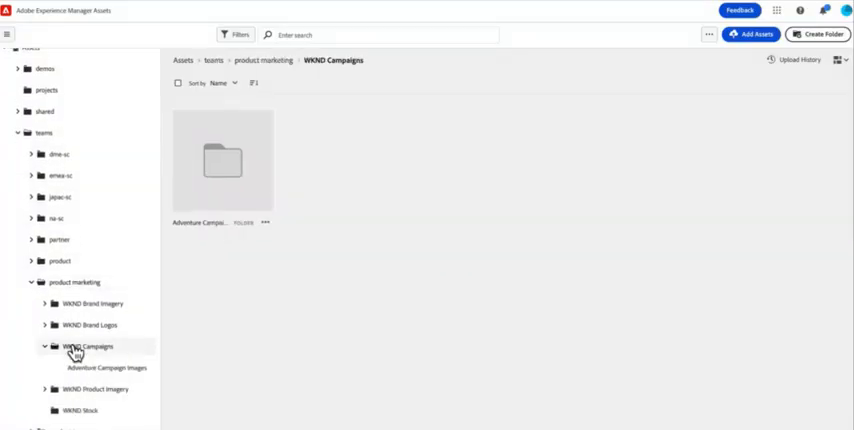